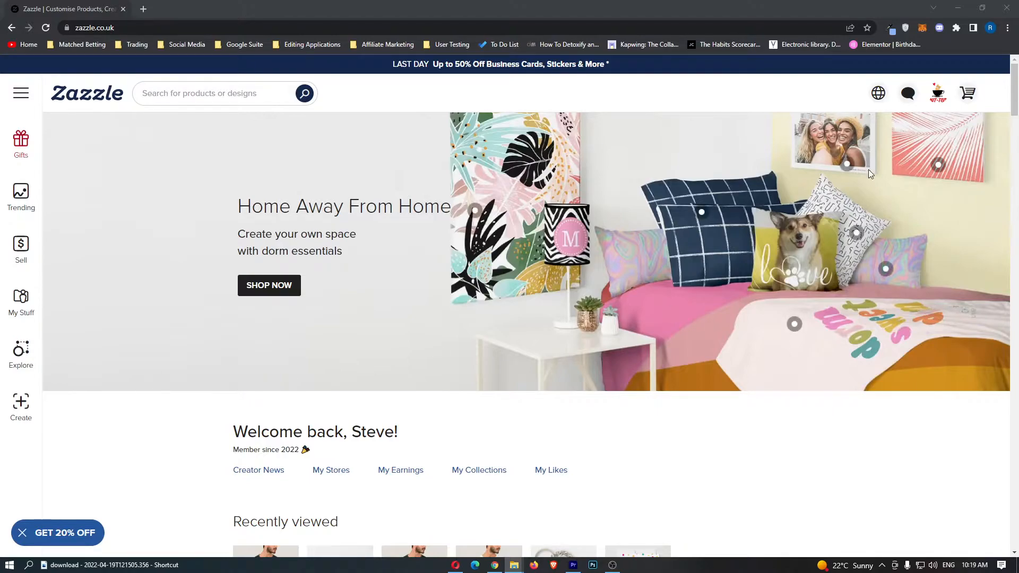
Go to the My Account overview page via the profile menu in the top bar
{"action": "left_click", "coordinate": [937, 94]}
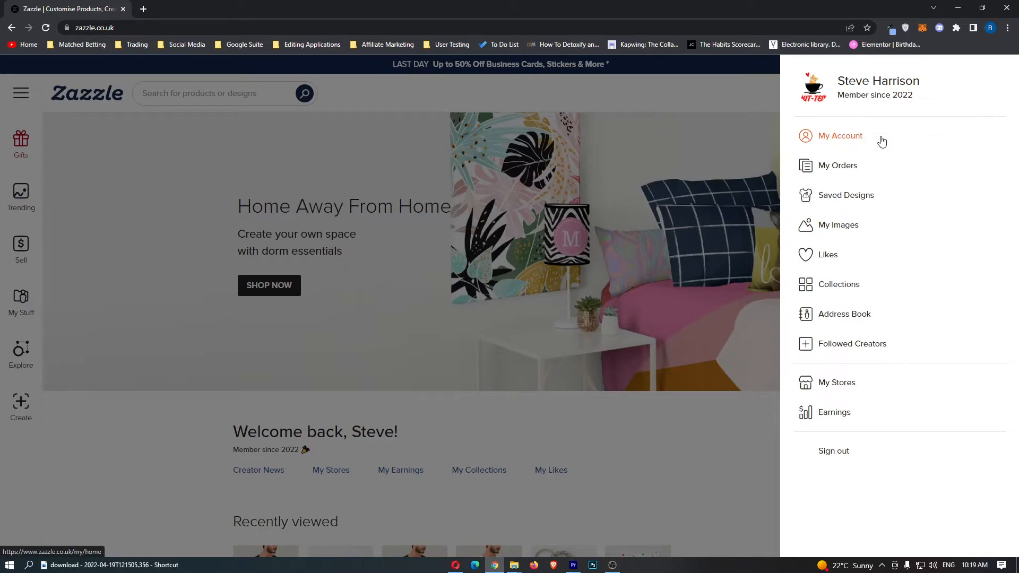
{"action": "left_click", "coordinate": [840, 135]}
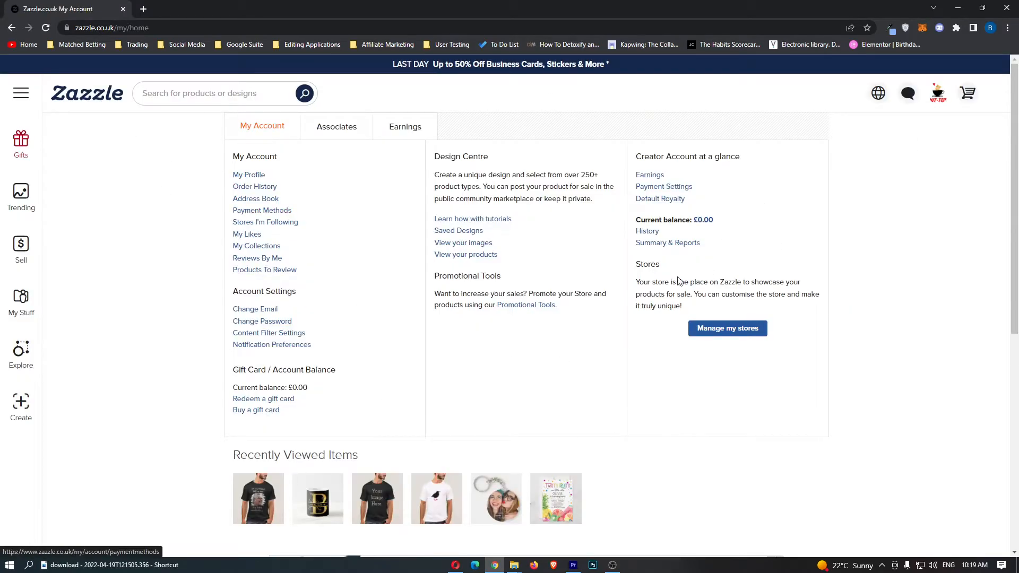
{"action": "mouse_move", "coordinate": [629, 387]}
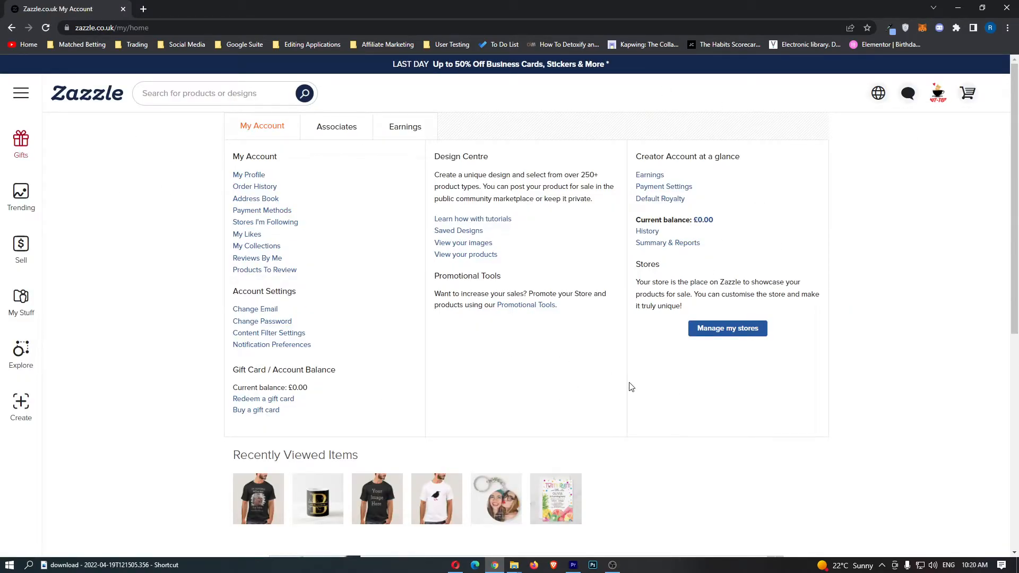
{"action": "mouse_move", "coordinate": [663, 186]}
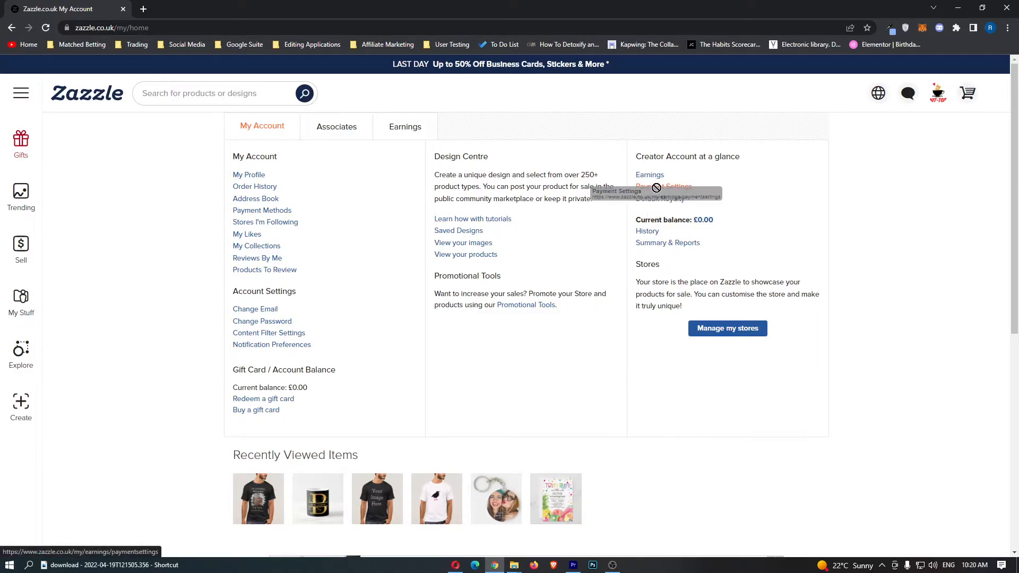
Go to Payment Settings from Creator Account at a glance and reach Payment Preferences showing GBP
{"action": "left_click", "coordinate": [662, 187]}
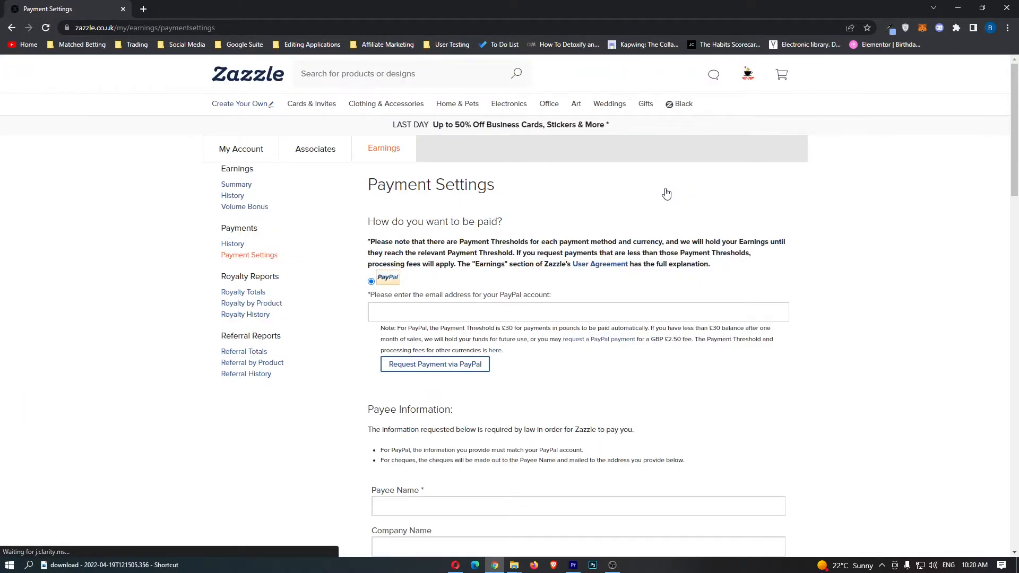
{"action": "scroll", "scroll_direction": "down", "scroll_amount": 3}
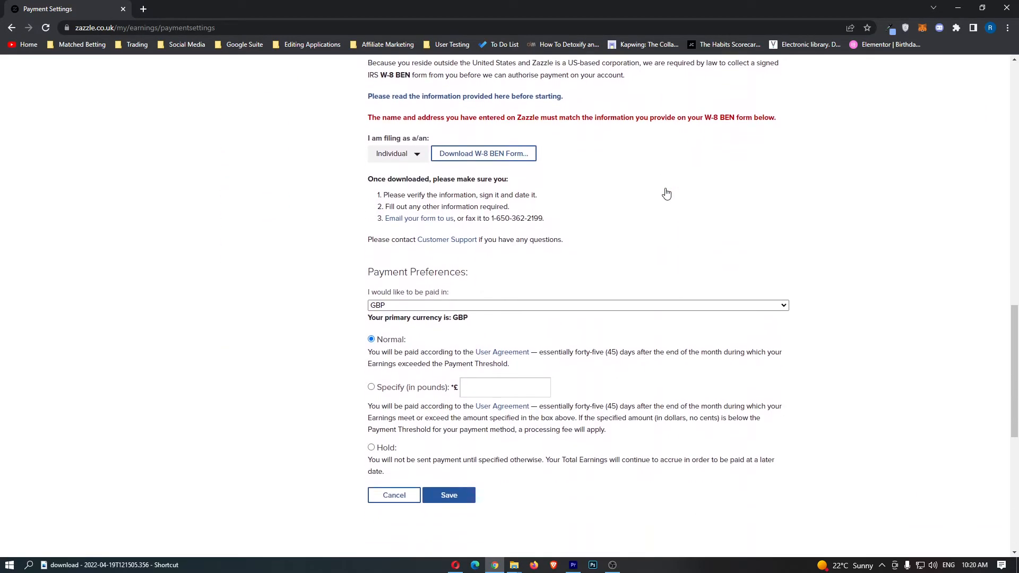
{"action": "scroll", "scroll_direction": "down", "scroll_amount": 3}
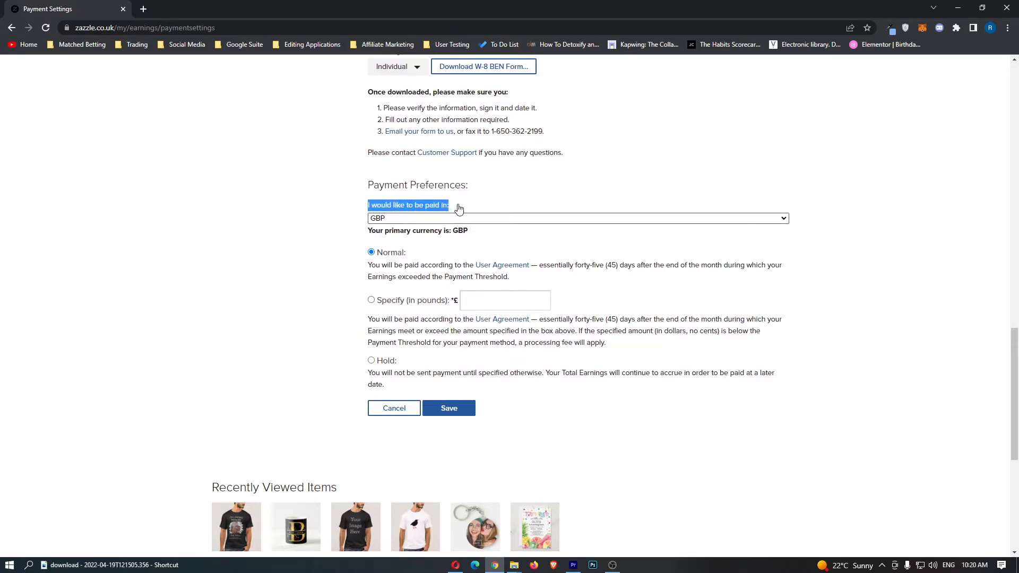
Change the 'I would like to be paid in' currency from GBP to EUR
{"action": "left_click", "coordinate": [577, 217]}
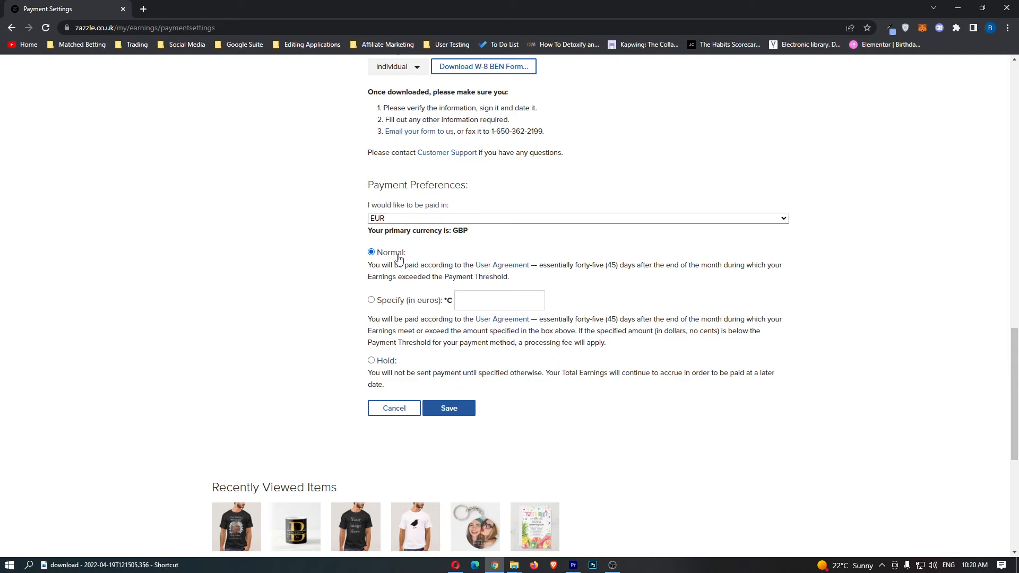
{"action": "scroll", "scroll_direction": "down", "scroll_amount": 3}
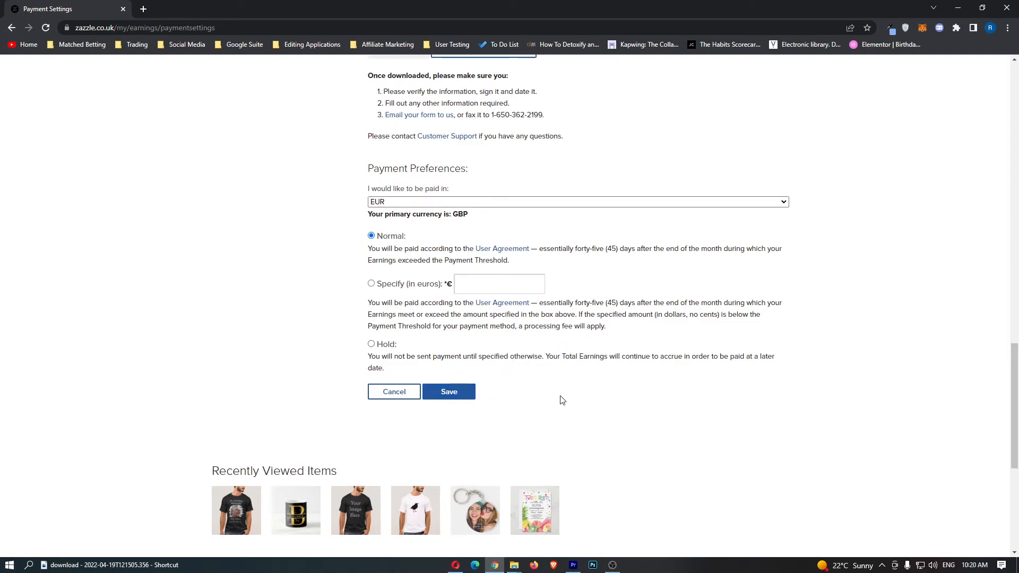